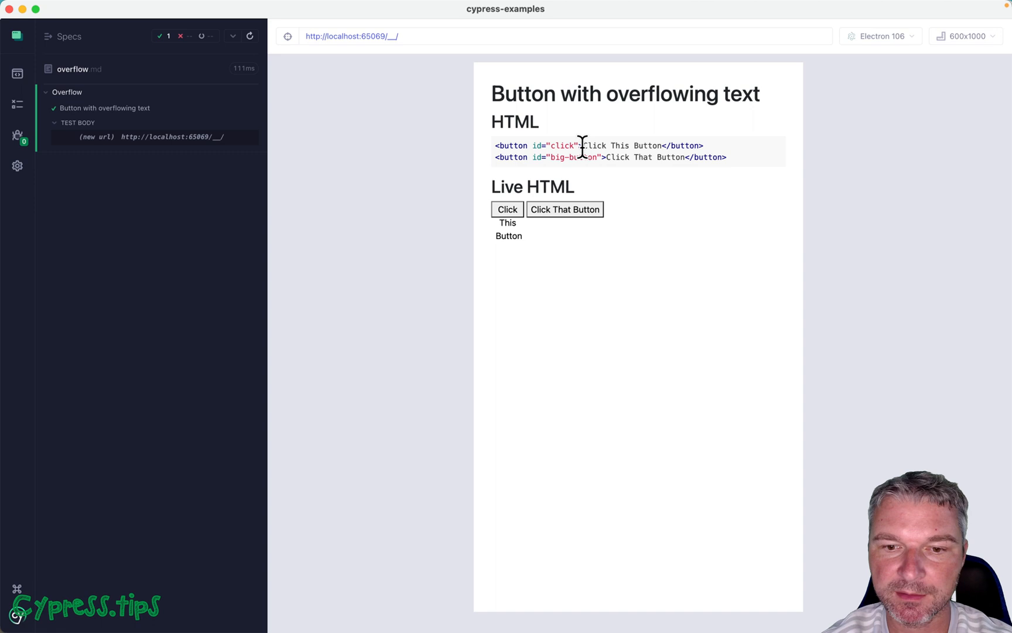
# Evaluate $0.clientHeight and $0.scrollHeight for the inspected #click button in the Console.
pyautogui.moveTo(585, 145); pyautogui.dragTo(662, 145)
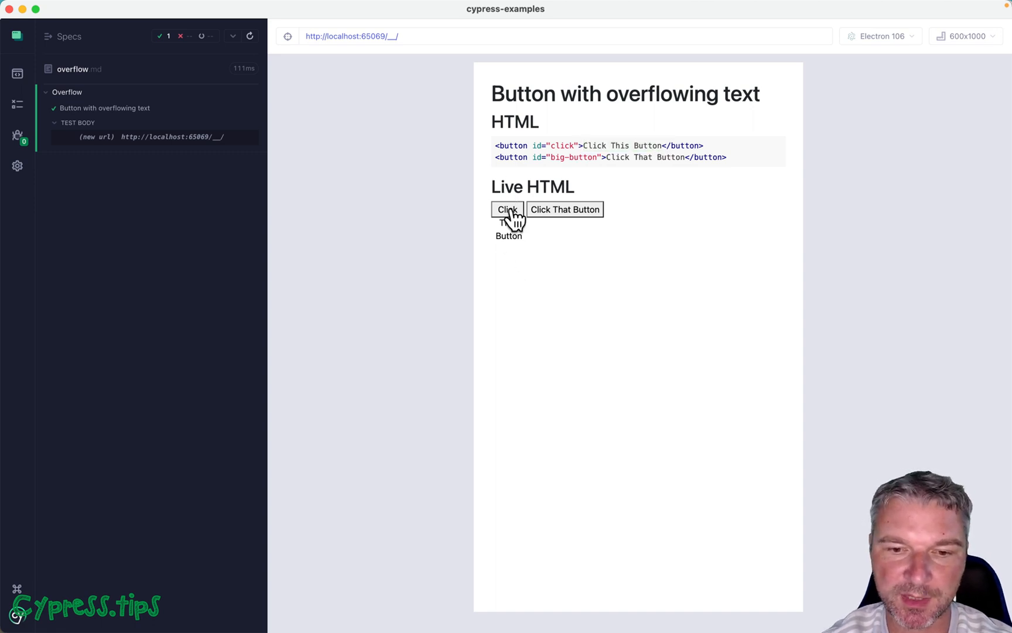
pyautogui.moveTo(517, 260)
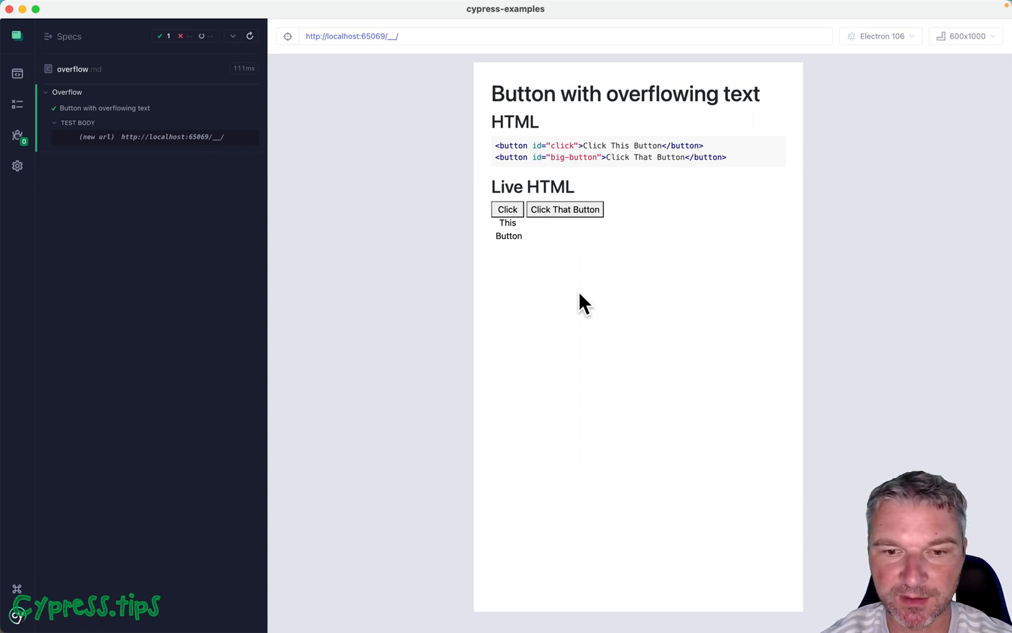
pyautogui.moveTo(588, 319)
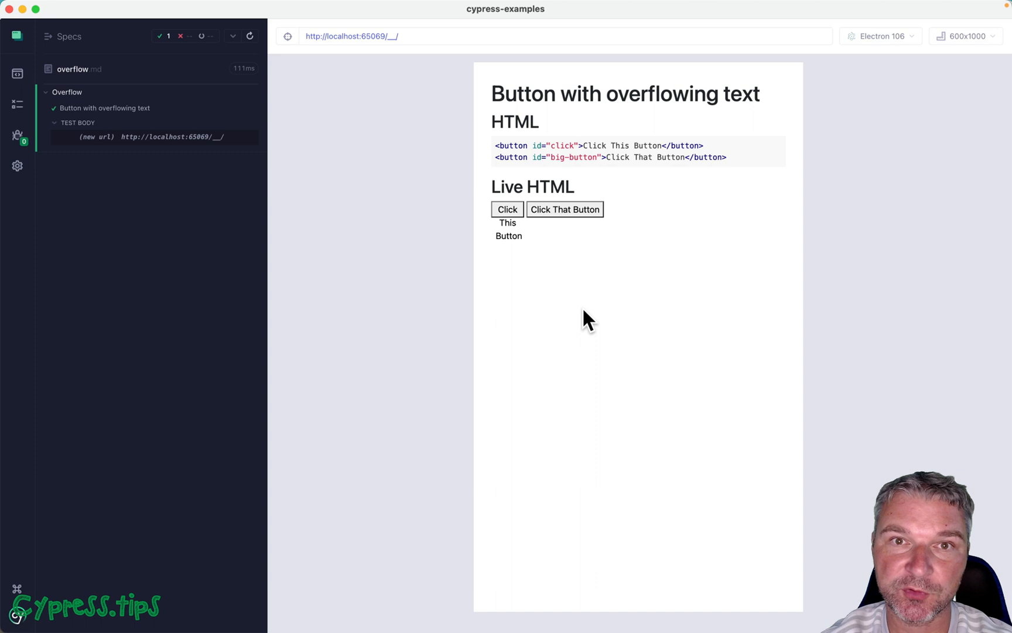
pyautogui.moveTo(600, 279)
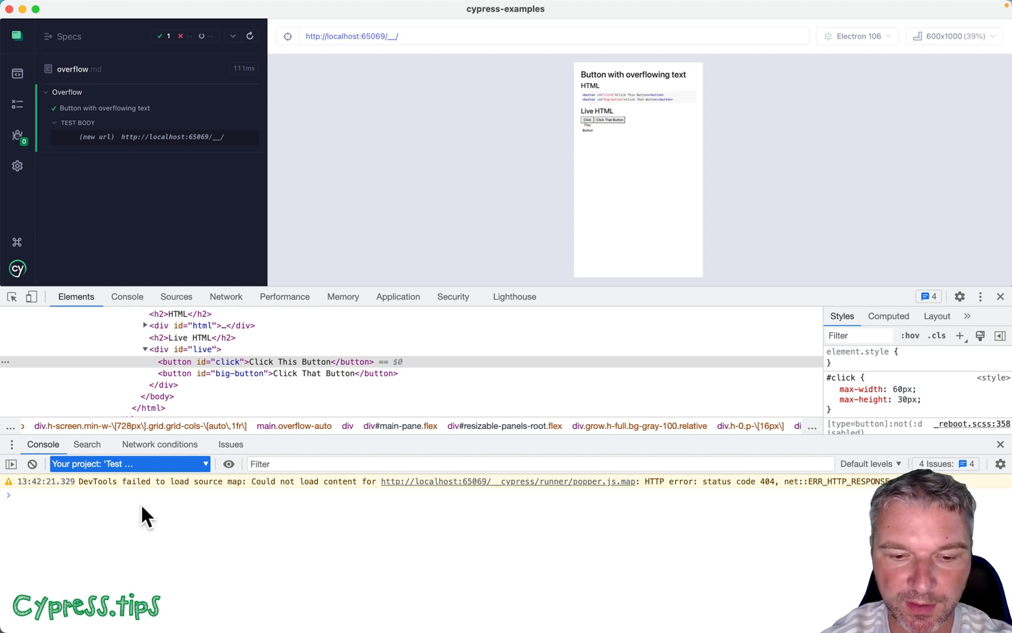
pyautogui.write('$0.clientHeight')
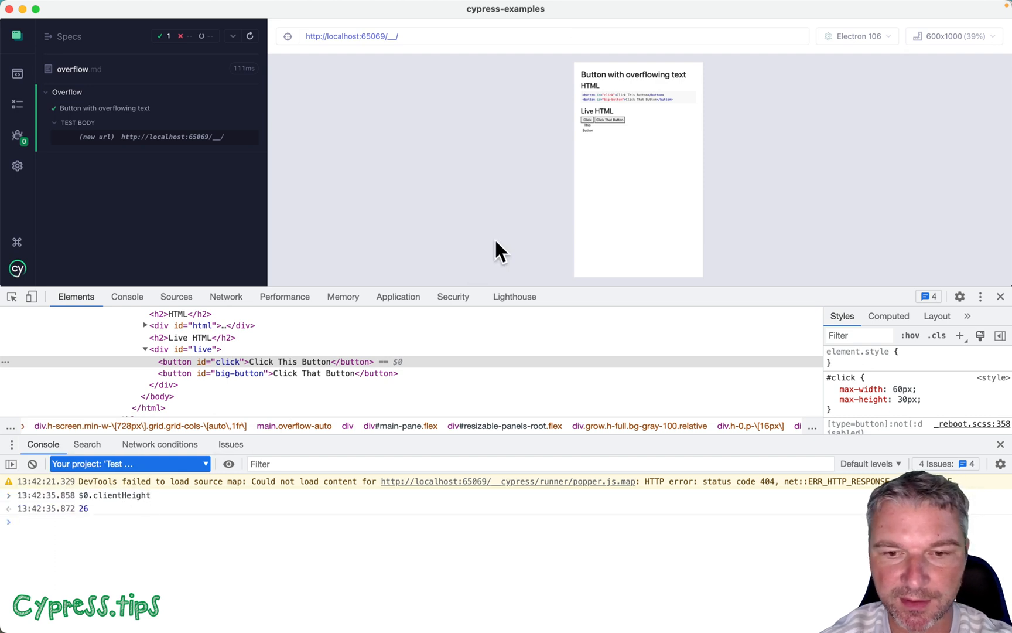
pyautogui.moveTo(589, 122)
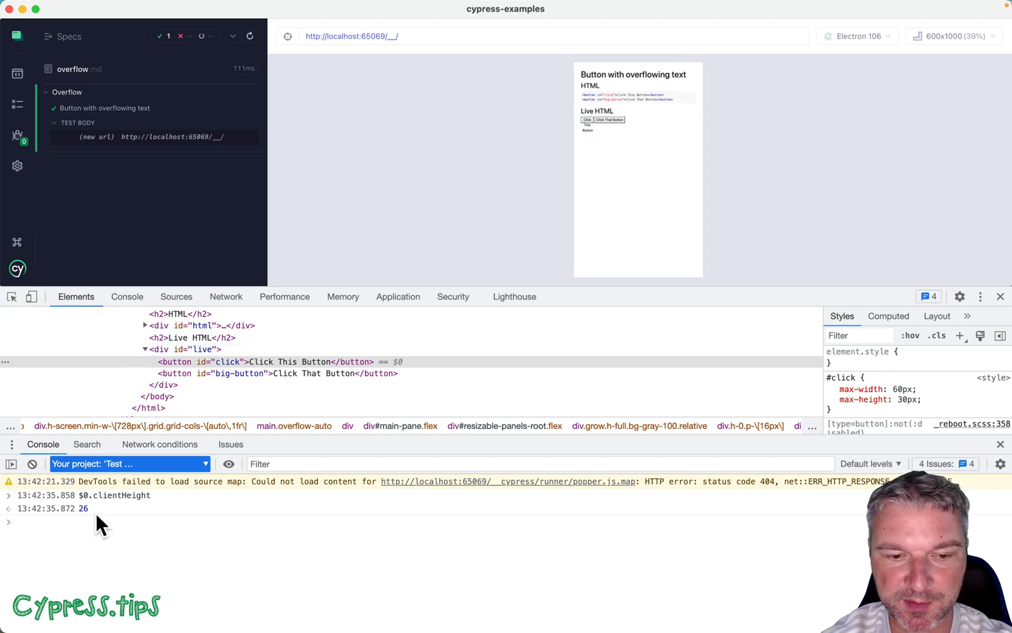
pyautogui.write('$0.client')
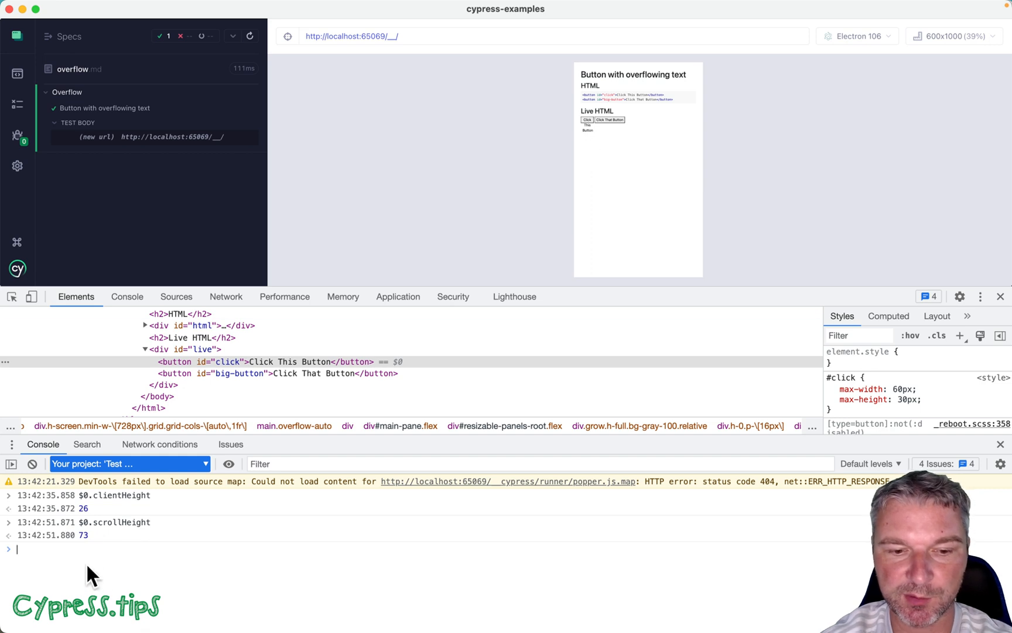
pyautogui.moveTo(103, 542)
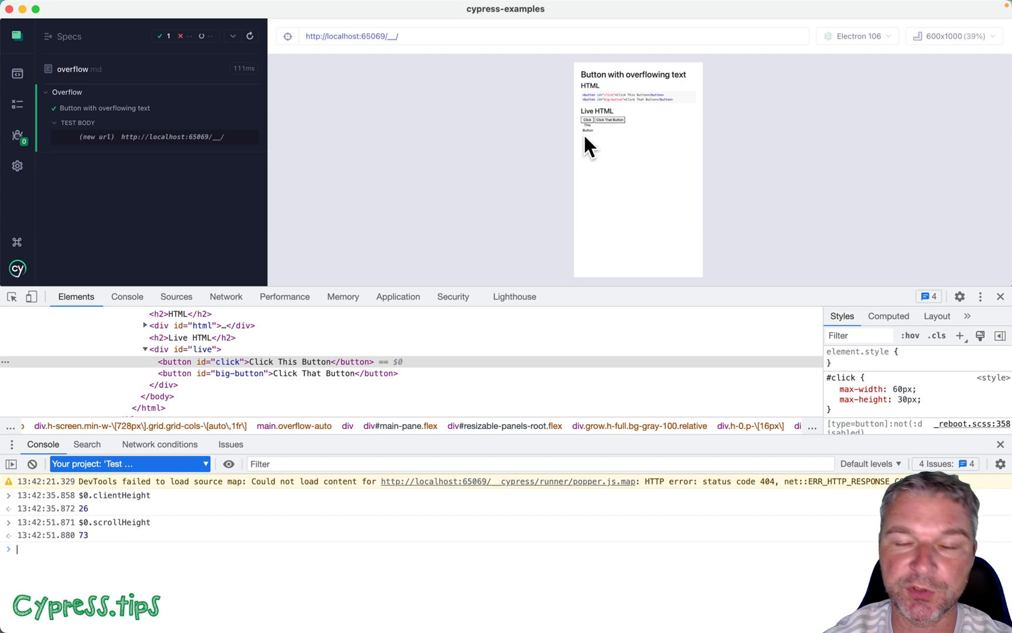
pyautogui.moveTo(138, 520)
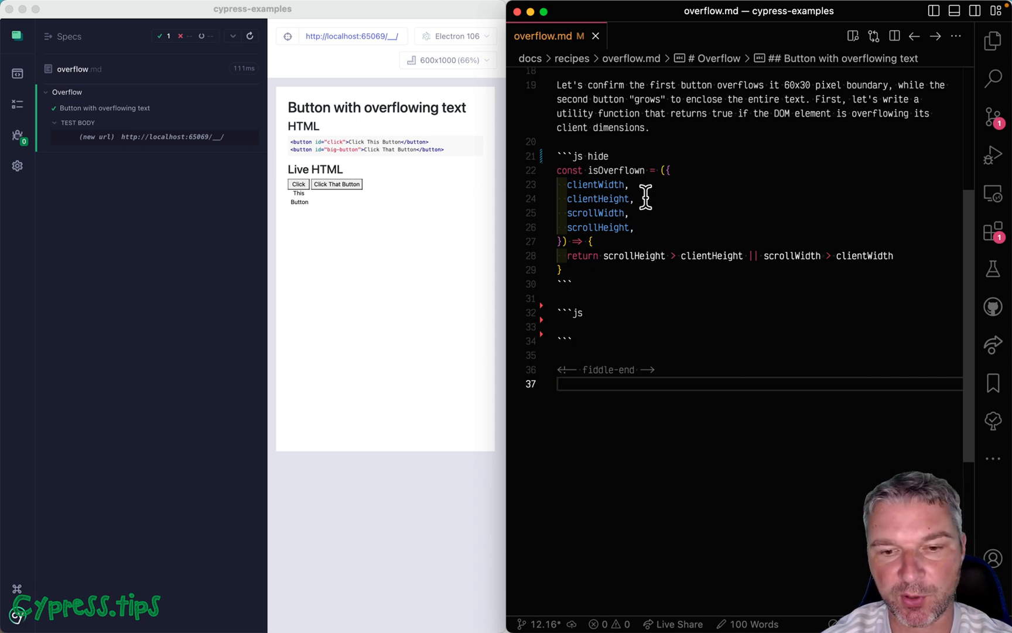
# Write chai.use((_chai, utils) => {}) inside the empty js fence of overflow.md.
pyautogui.click(568, 327)
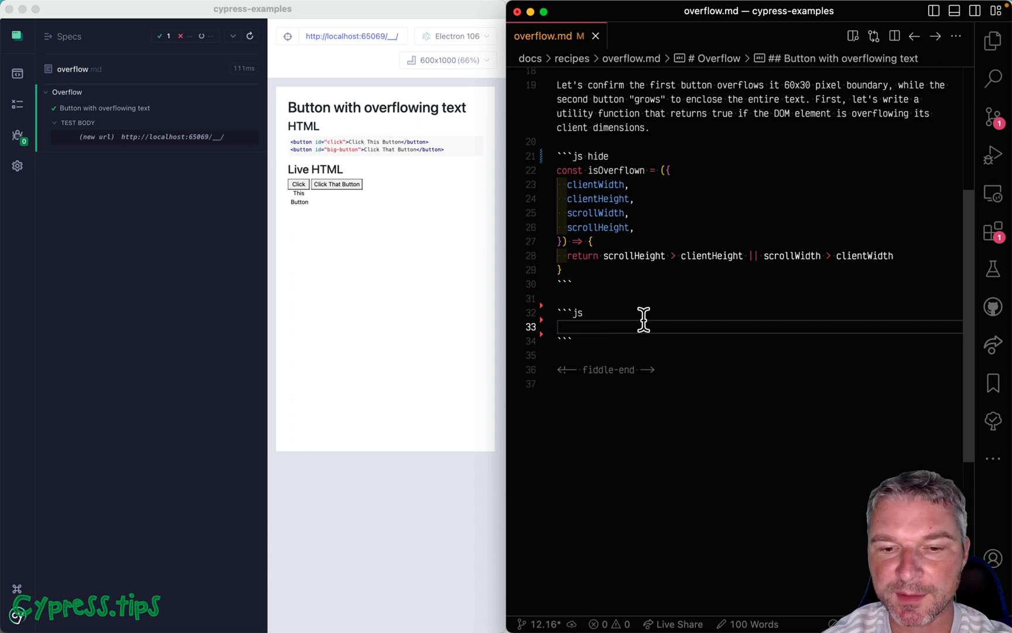
pyautogui.write('chai.use((_chai, utils) => {}')
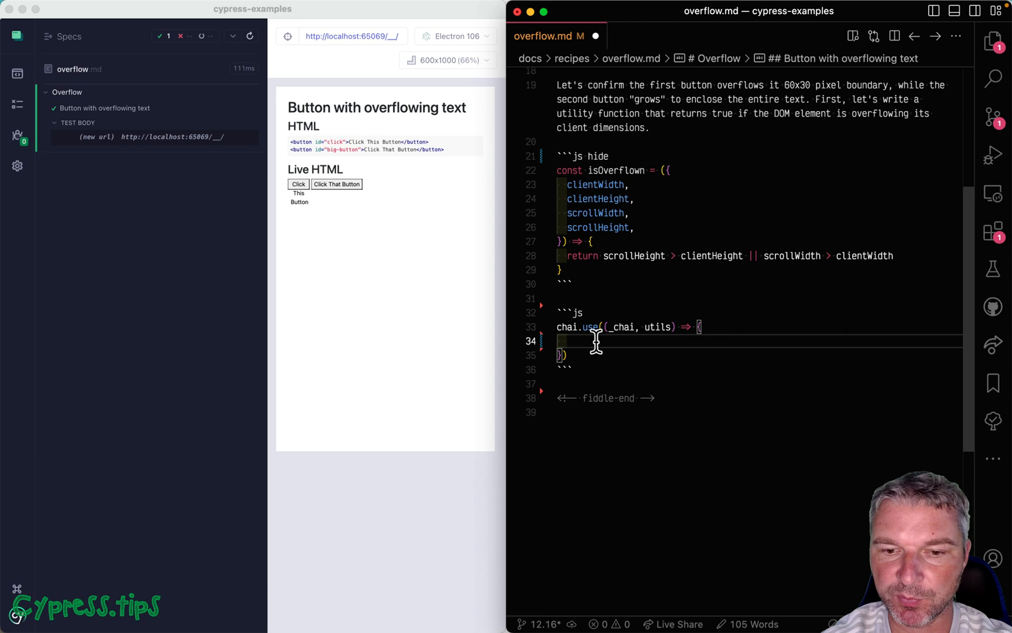
# Register an 'overflow' chai method backed by a new overflowingAssertion function.
pyautogui.doubleClick(623, 326)
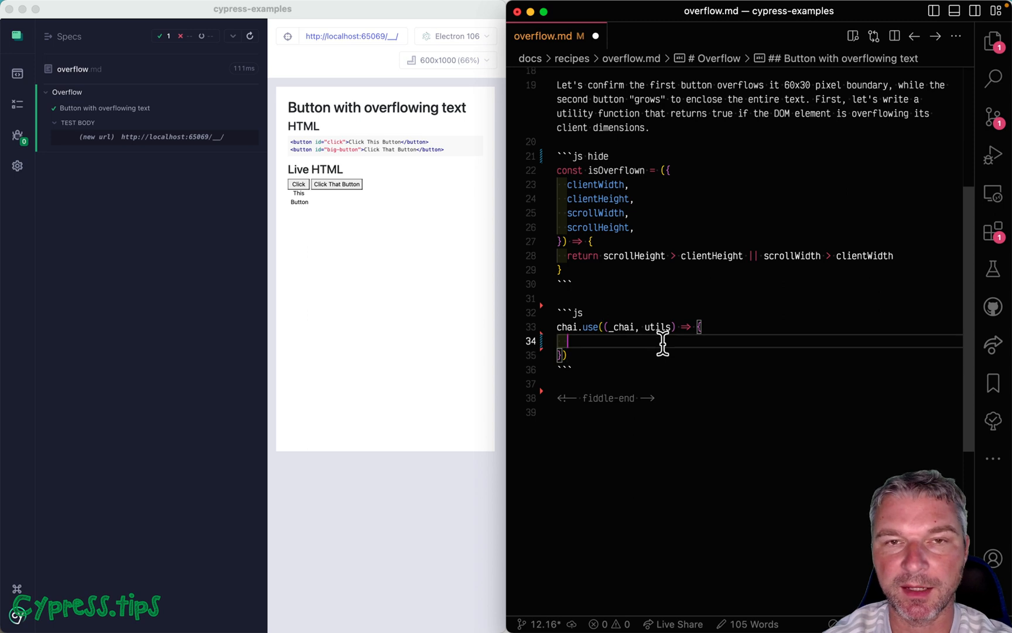
pyautogui.write("_chai.Assertion.addMethod('overflow',")
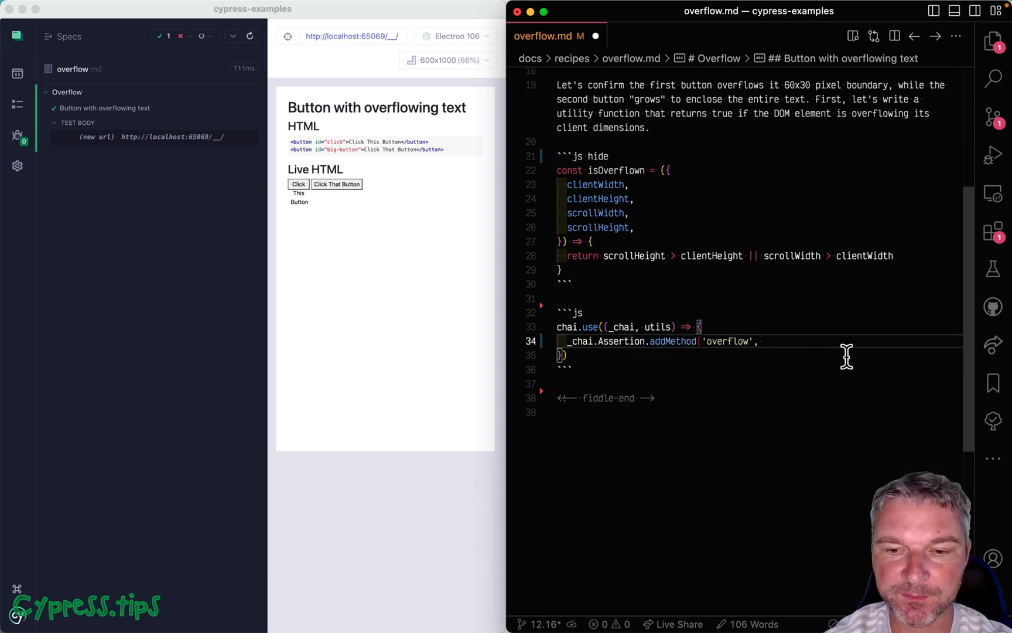
pyautogui.write('is')
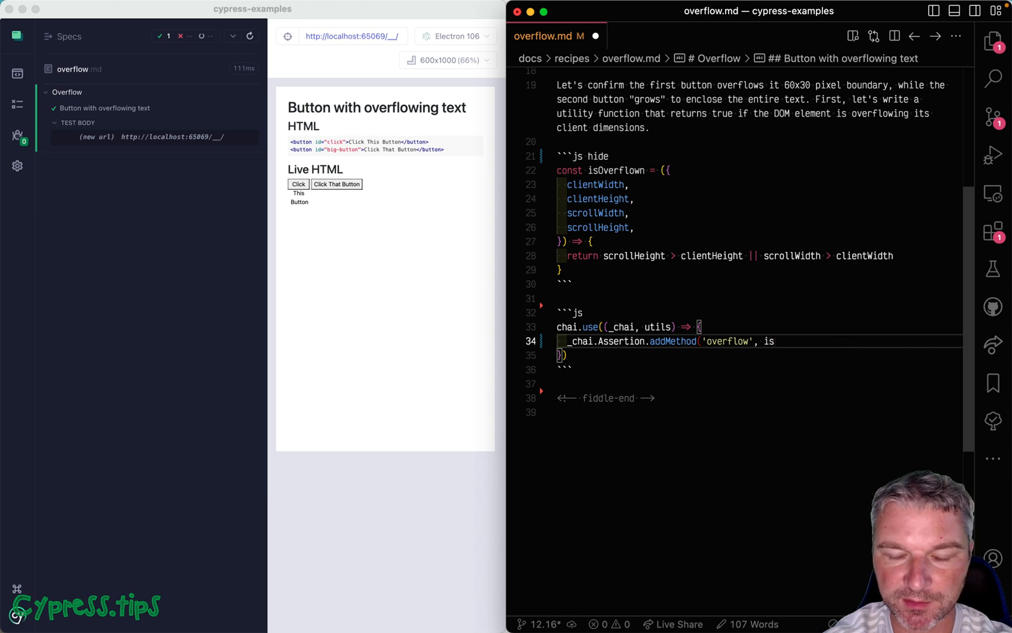
pyautogui.write('ov')
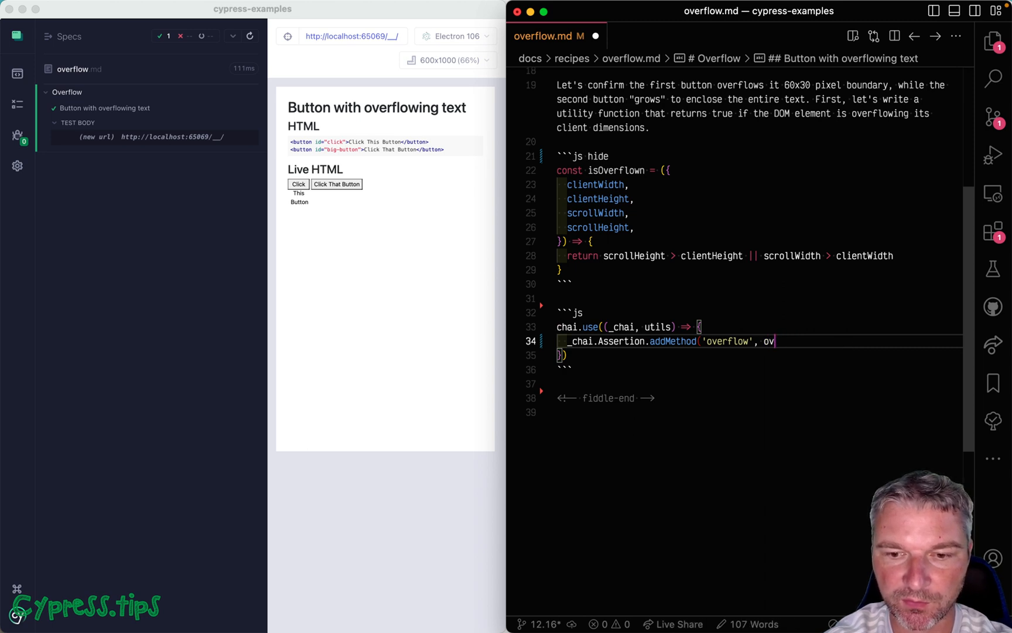
pyautogui.write('erflowingA')
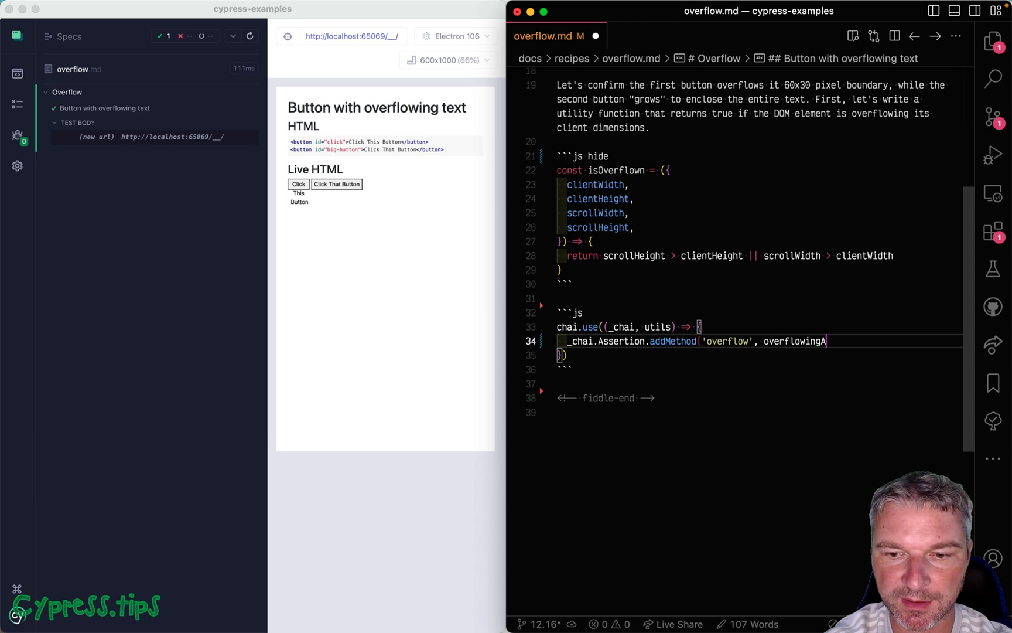
pyautogui.write('ssertion()')
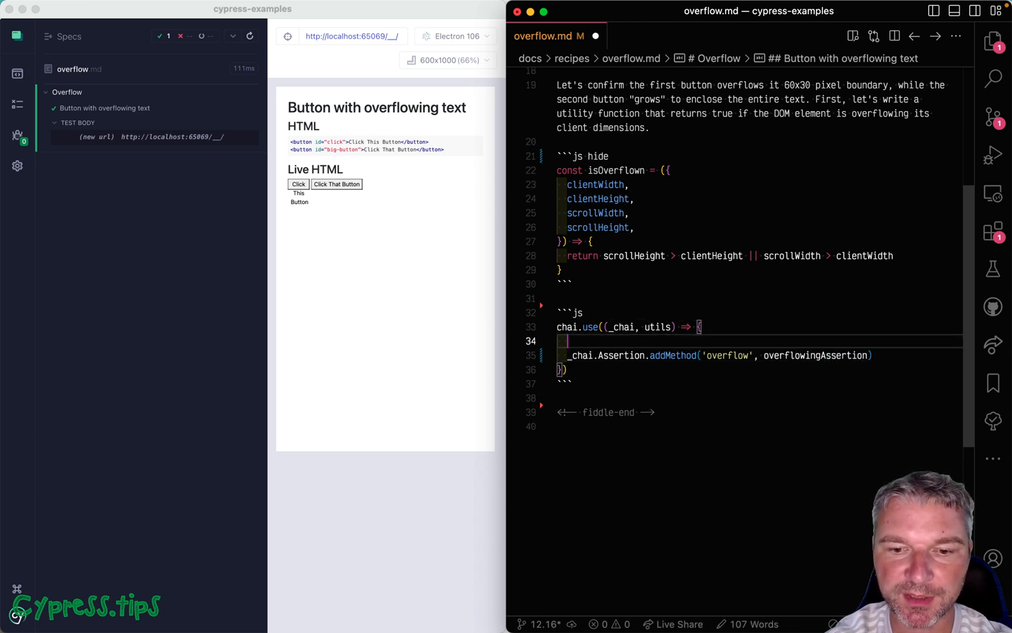
pyautogui.write('function overflowingAssertion() {}')
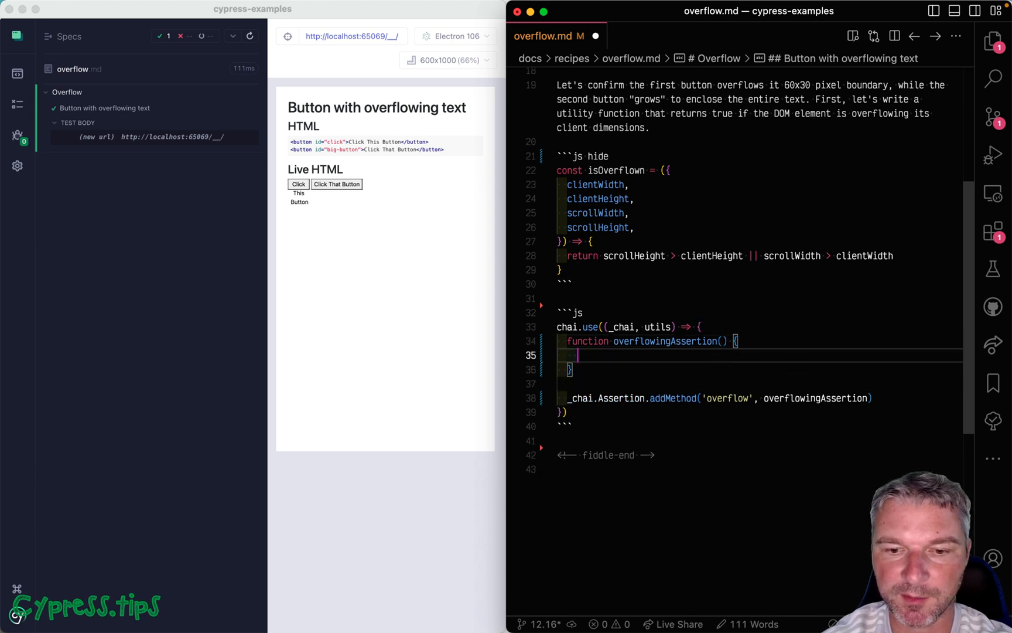
pyautogui.moveTo(668, 363)
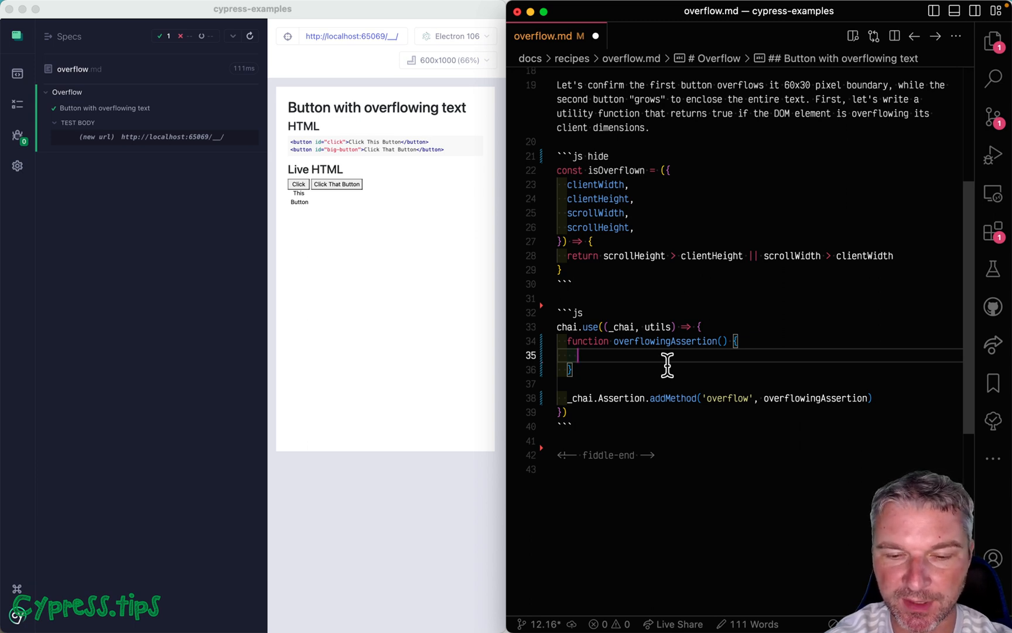
# Have overflowingAssertion call this.assert(this._obj[0], 'does not overflow', 'does overflow').
pyautogui.write('this.asse')
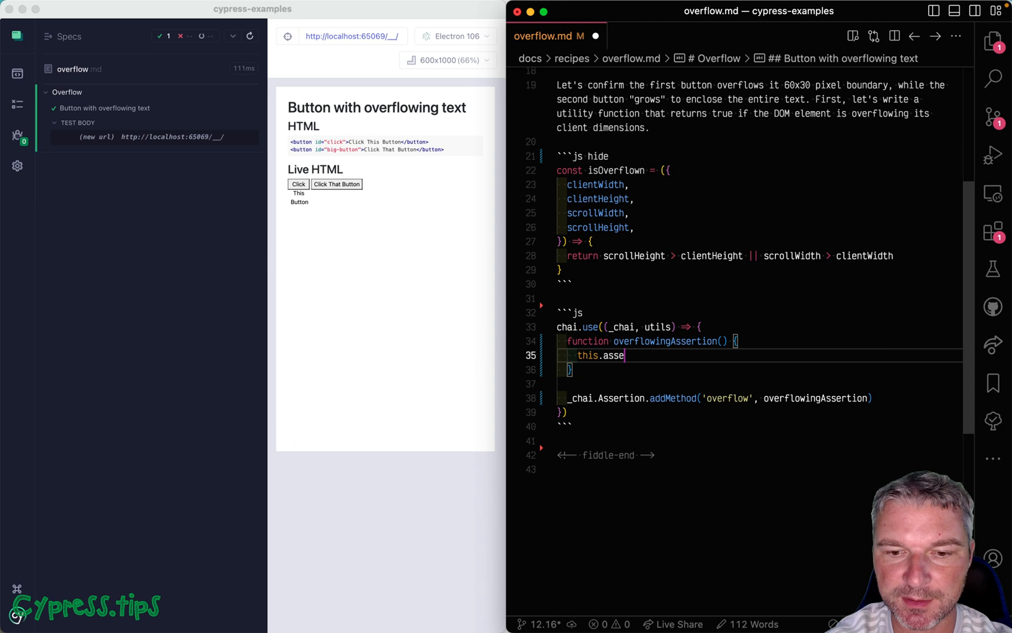
pyautogui.write('rt()')
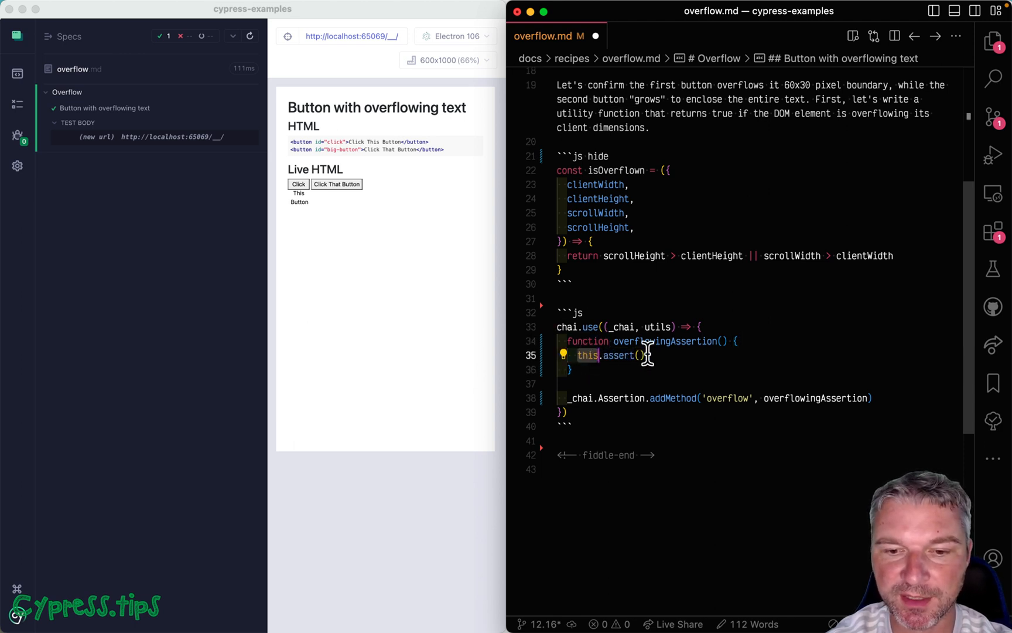
pyautogui.write('t')
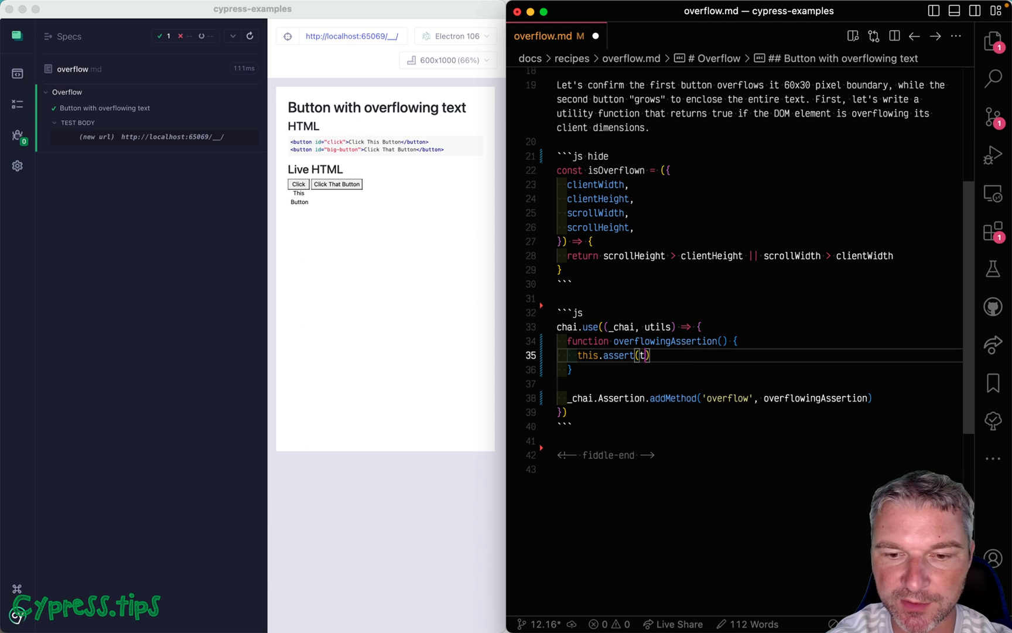
pyautogui.write('his._o')
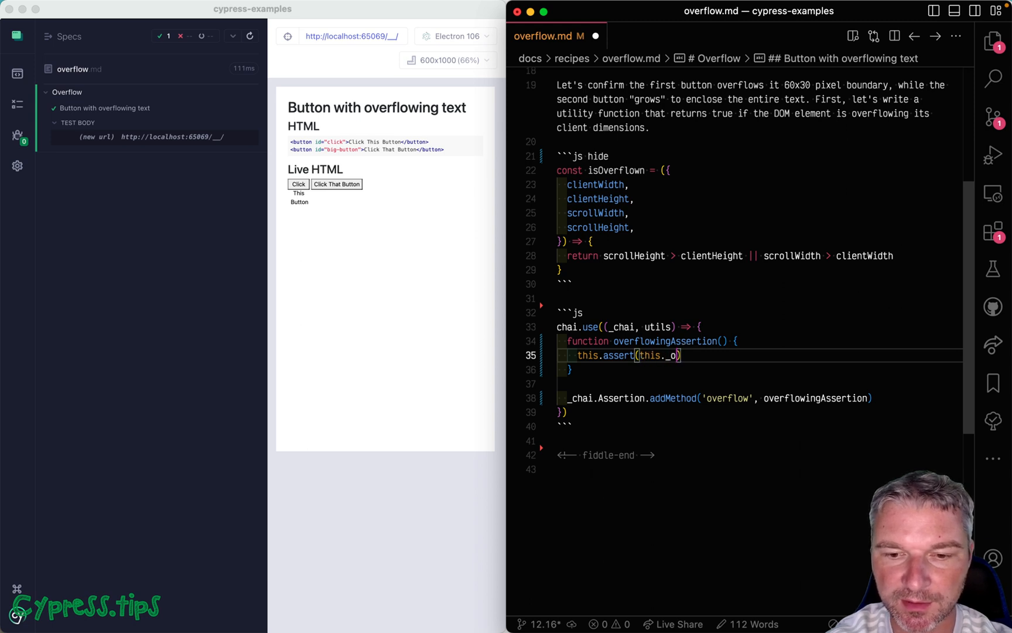
pyautogui.write('bj[0],')
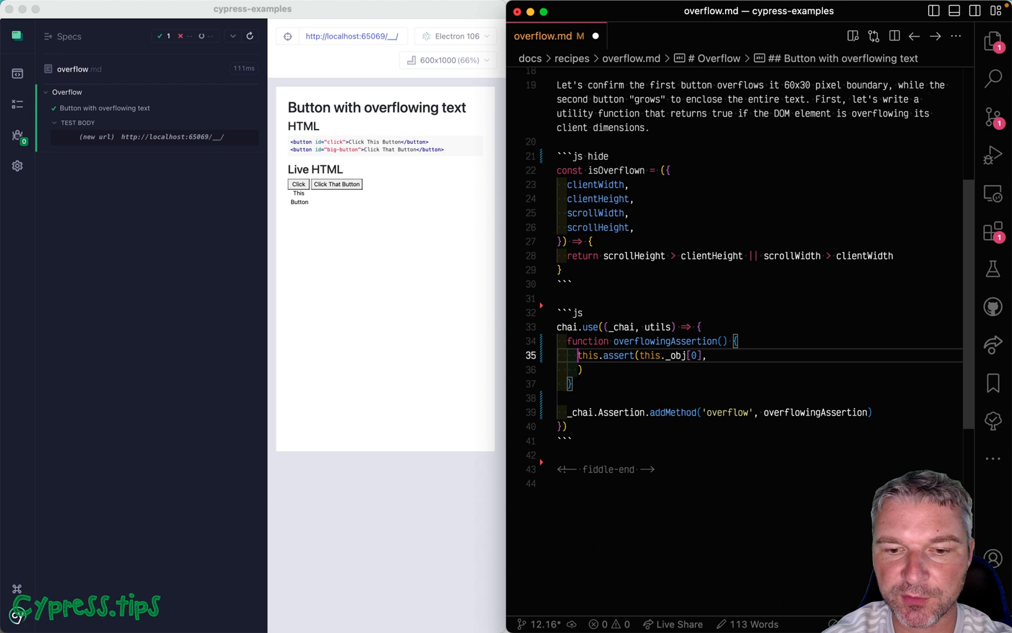
pyautogui.press('Enter')
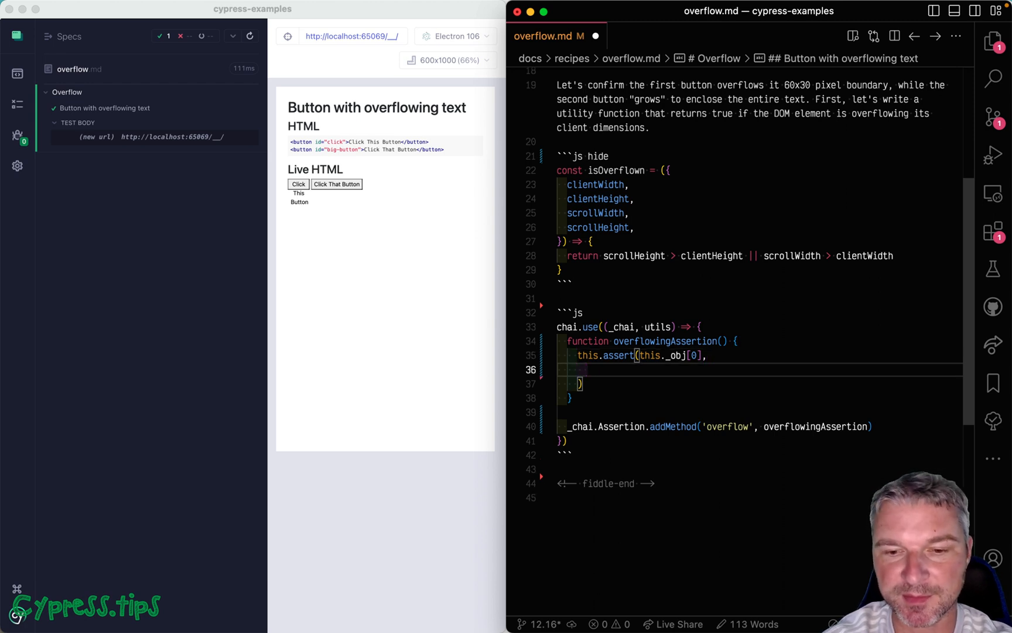
pyautogui.write("'does not o")
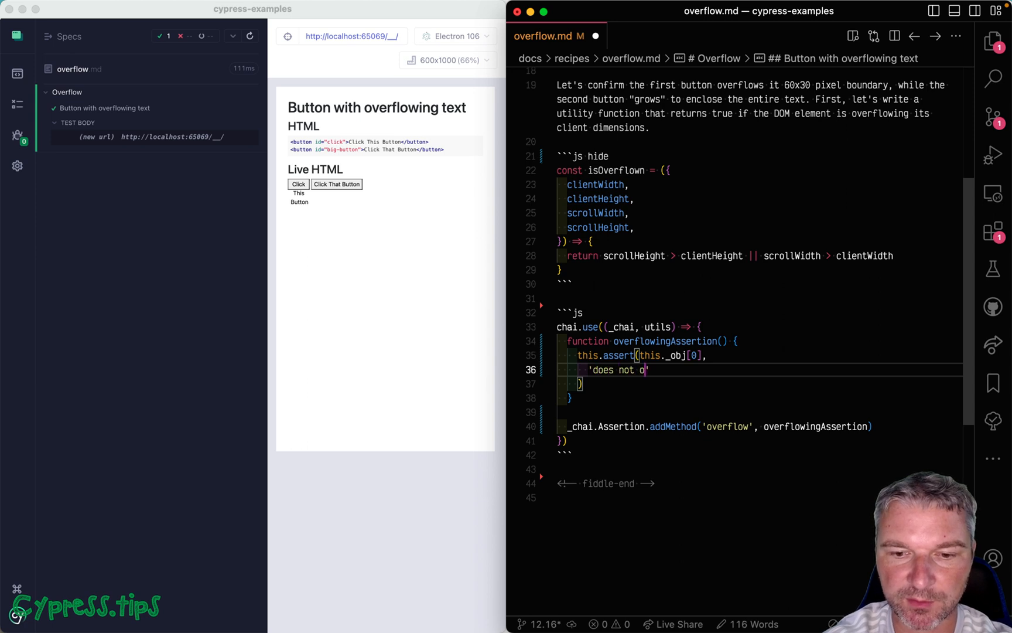
pyautogui.write("verflow',")
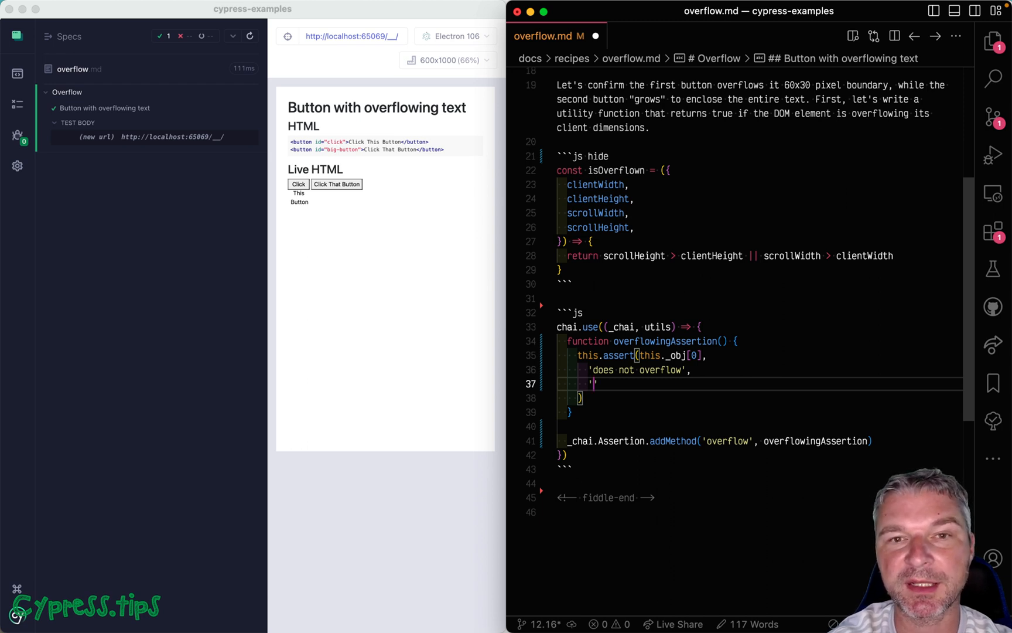
pyautogui.write('does')
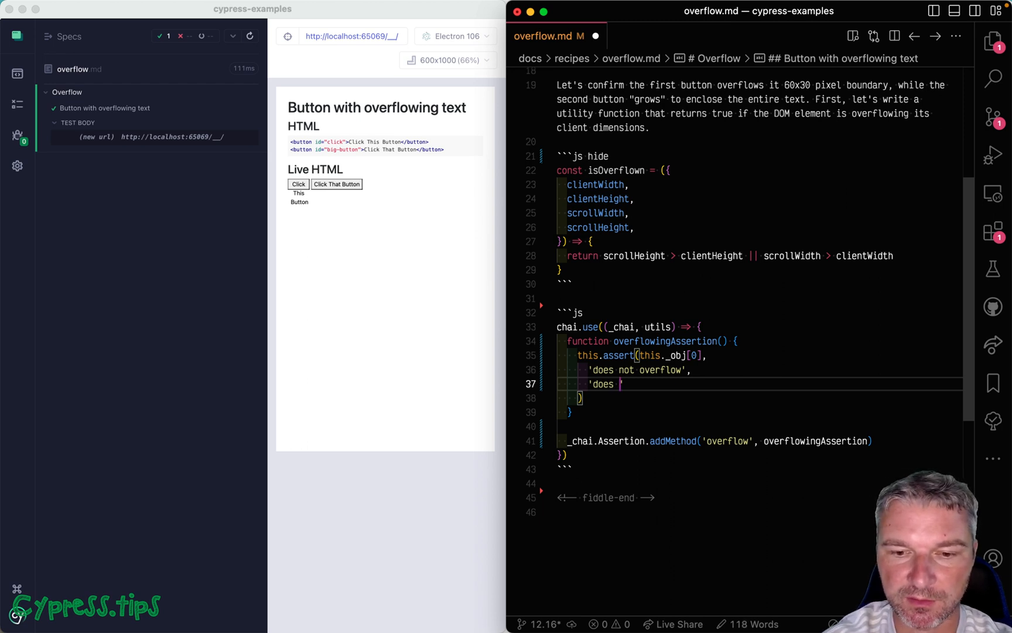
pyautogui.write("overflow'")
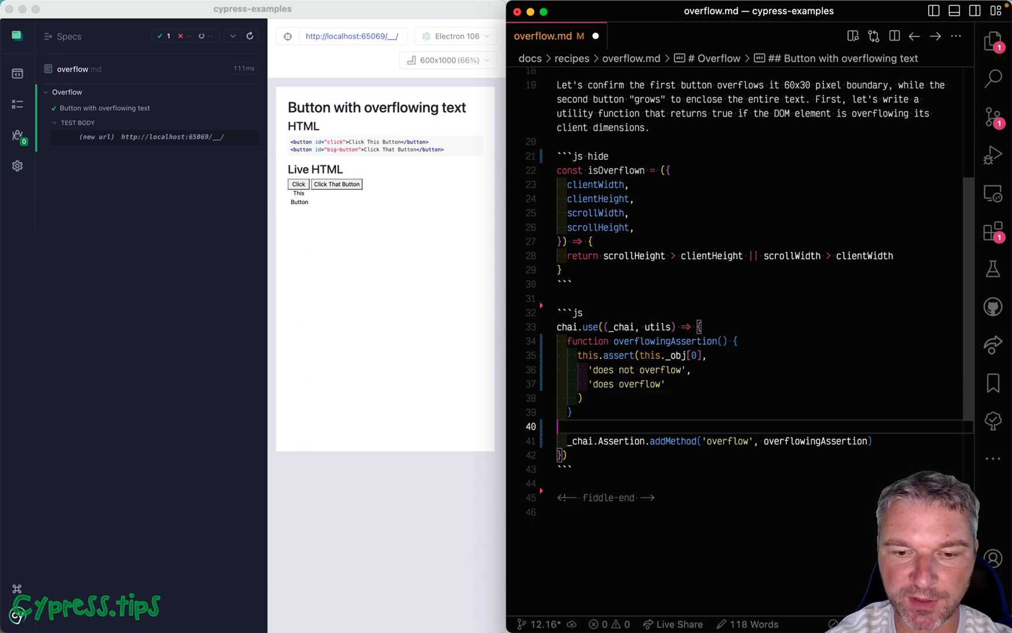
pyautogui.press('enter')
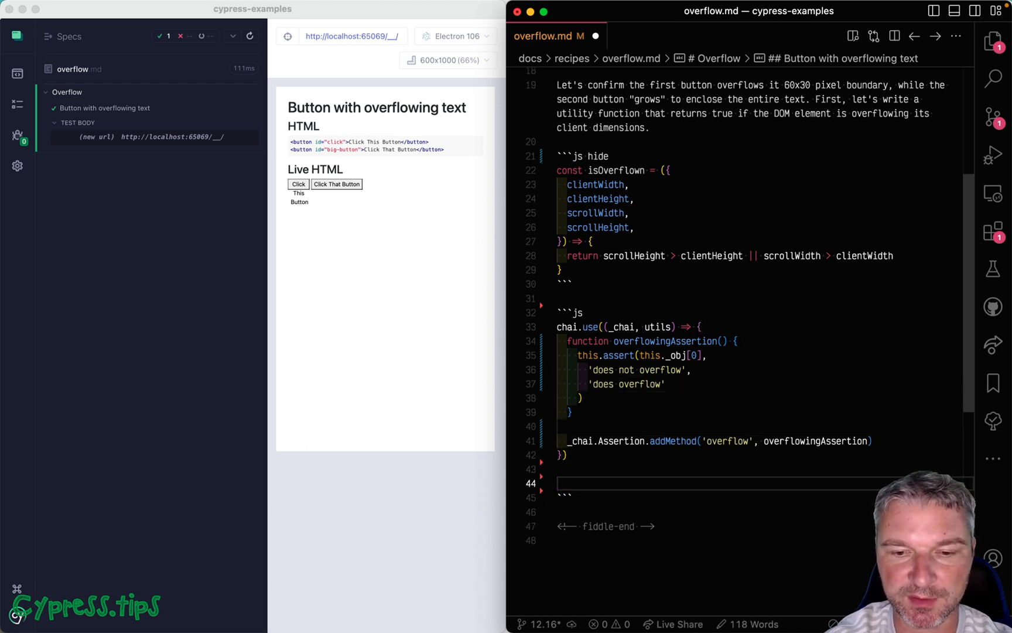
# Add cy.get('button#click').should('overflow') below the chai.use block.
pyautogui.scroll(-3)
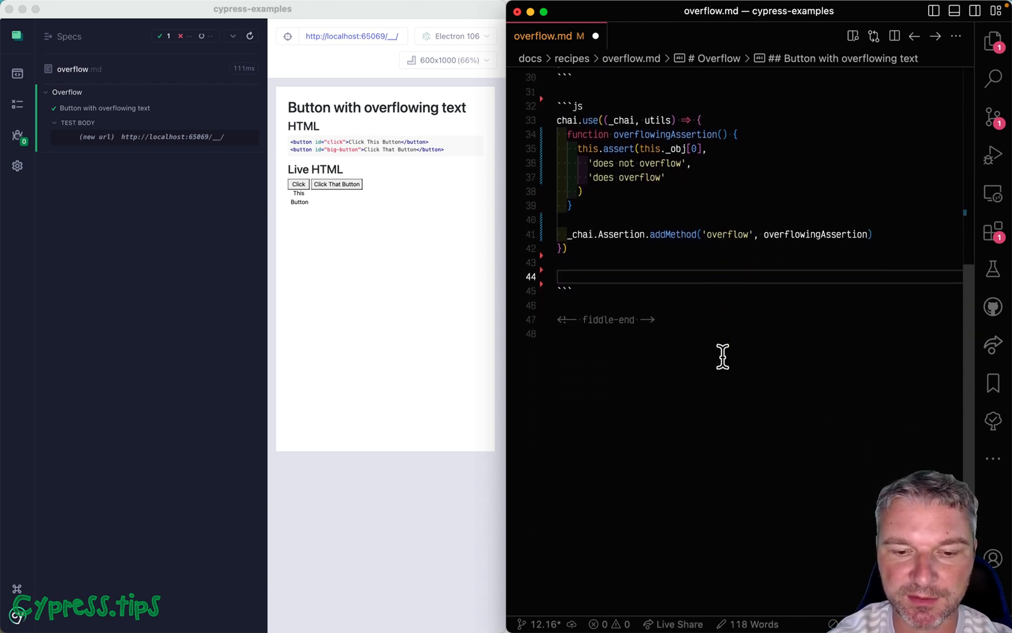
pyautogui.write("cy.get('')")
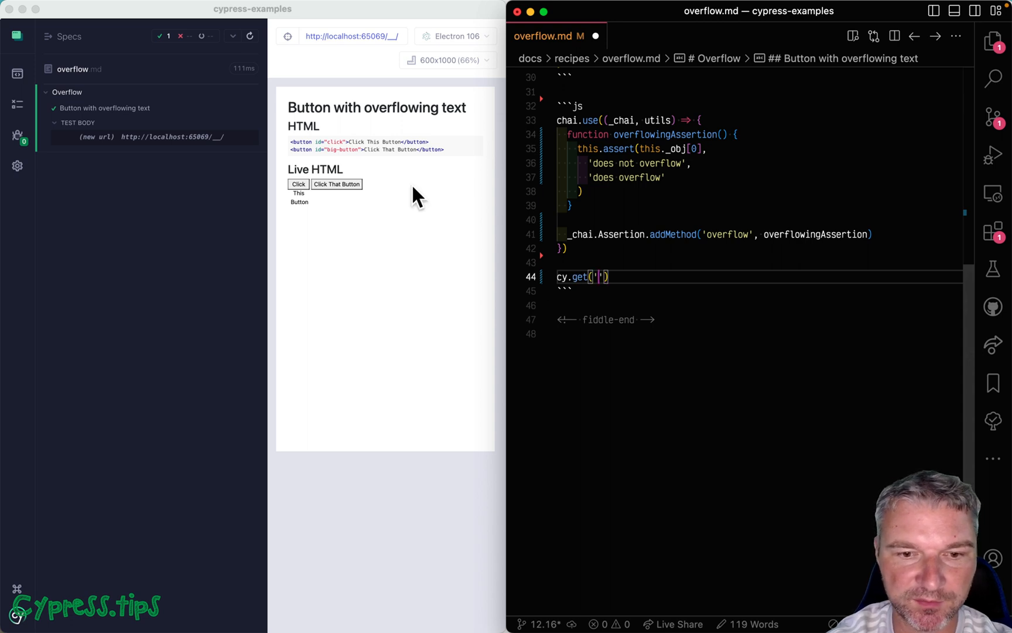
pyautogui.write('button#click')
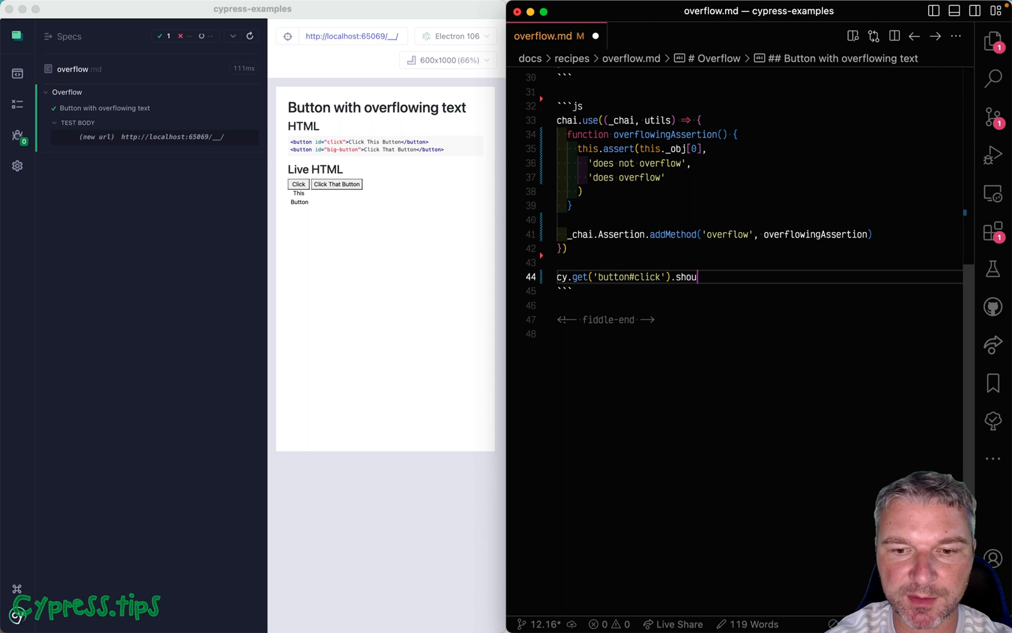
pyautogui.write("ld('overflow')")
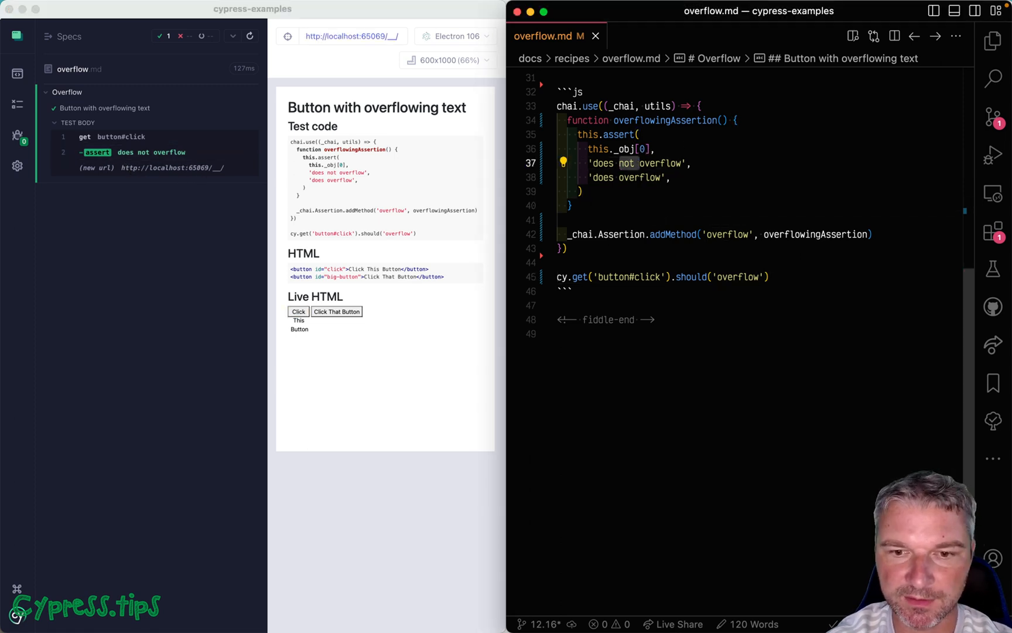
# Swap the messages, expect button#big-button to overflow, and assert on isOverflown(this._obj[0]).
pyautogui.press('Backspace')
pyautogui.write(' not')
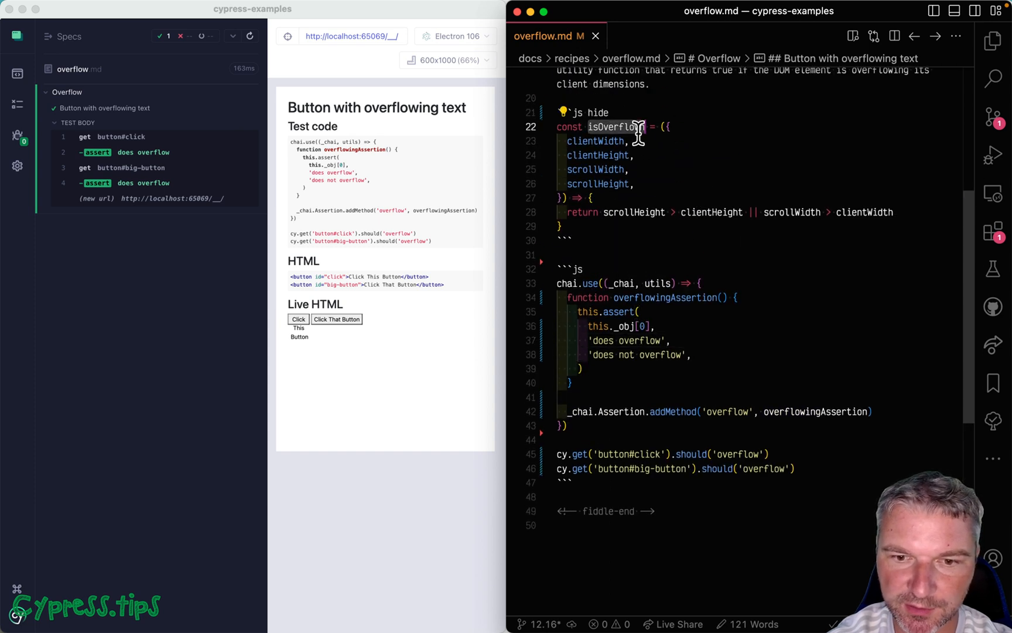
pyautogui.write('isOverflown(')
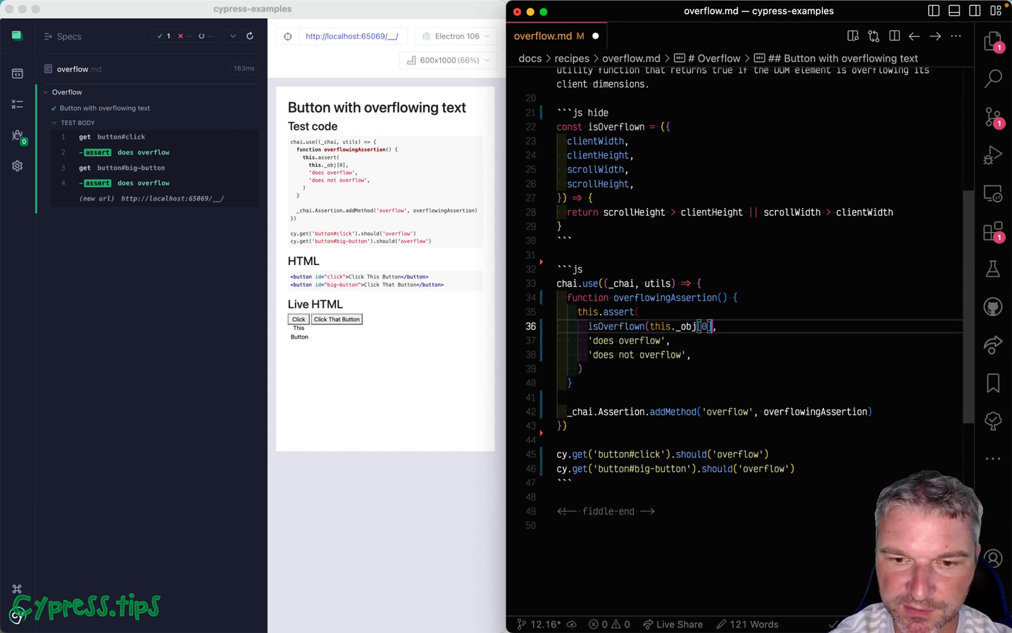